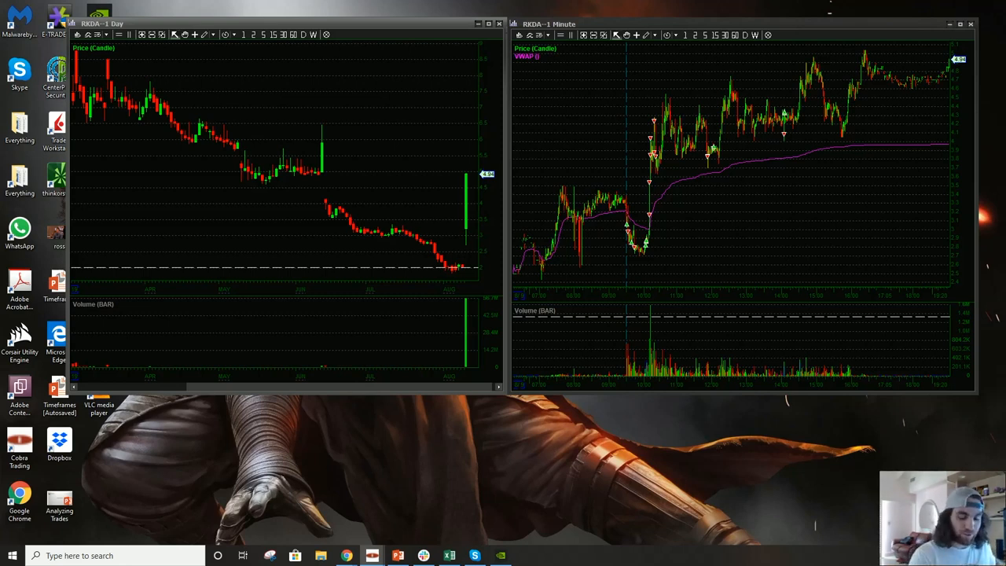
mouse_move(821, 195)
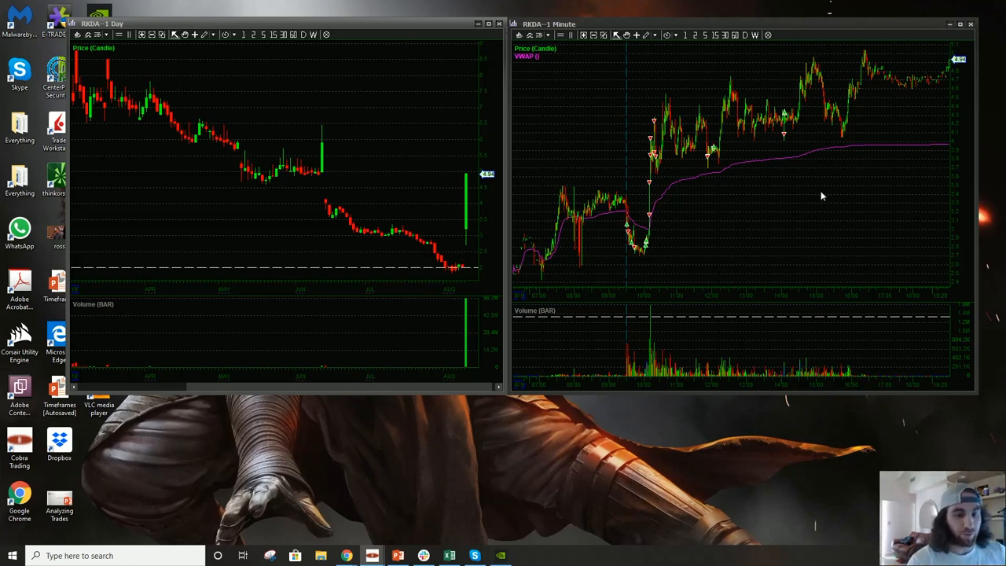
mouse_move(801, 236)
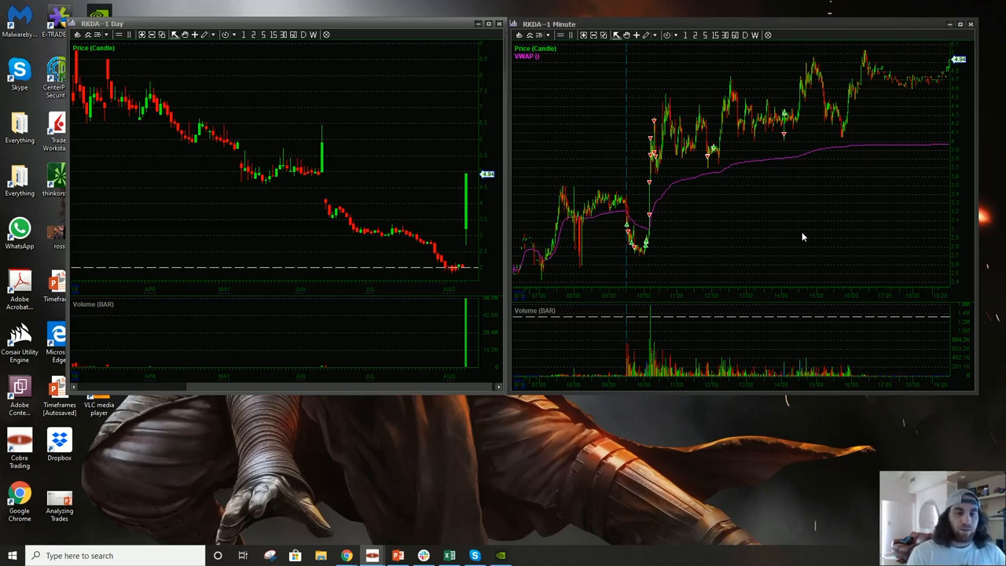
mouse_move(795, 241)
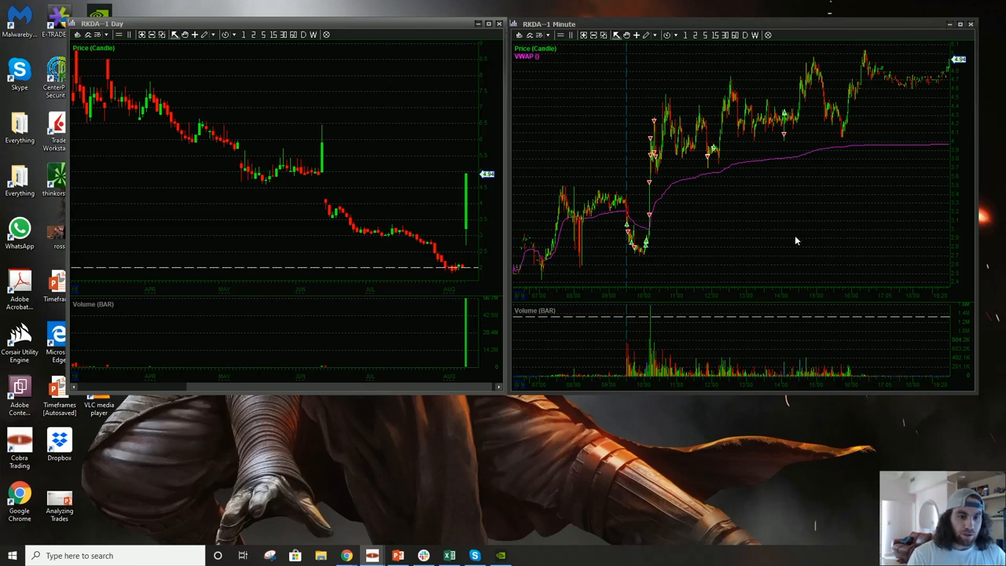
mouse_move(497, 138)
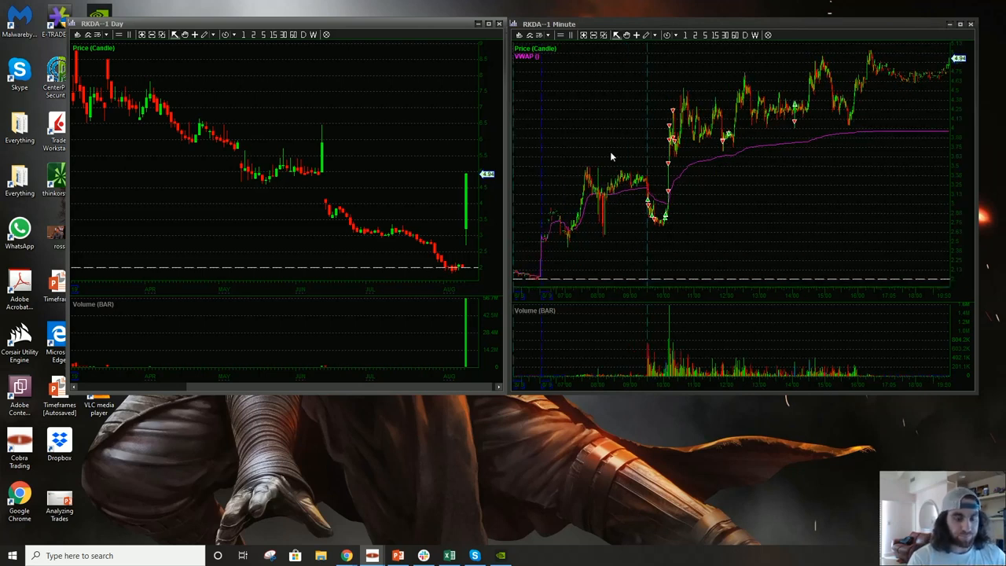
mouse_move(582, 203)
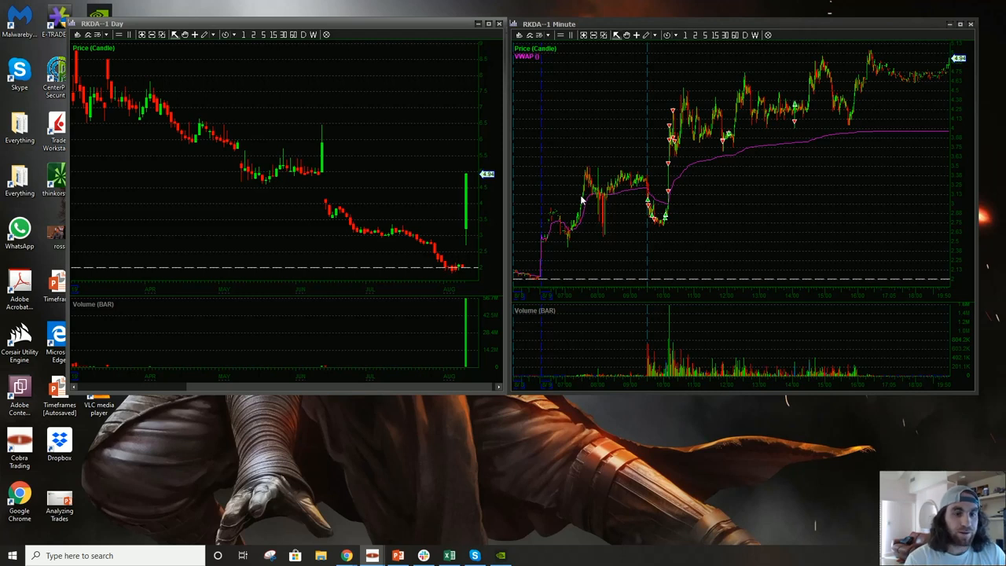
mouse_move(584, 212)
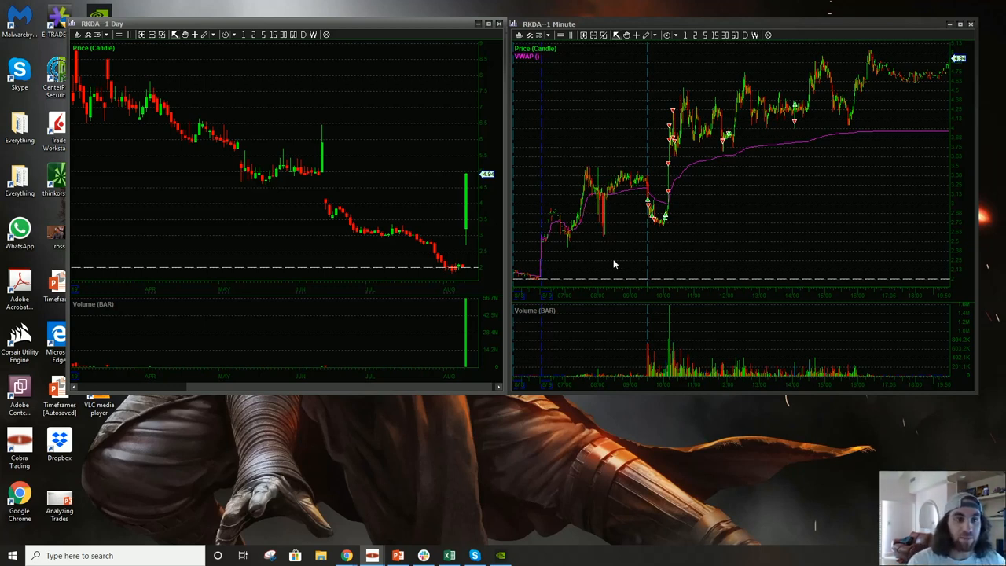
mouse_move(679, 273)
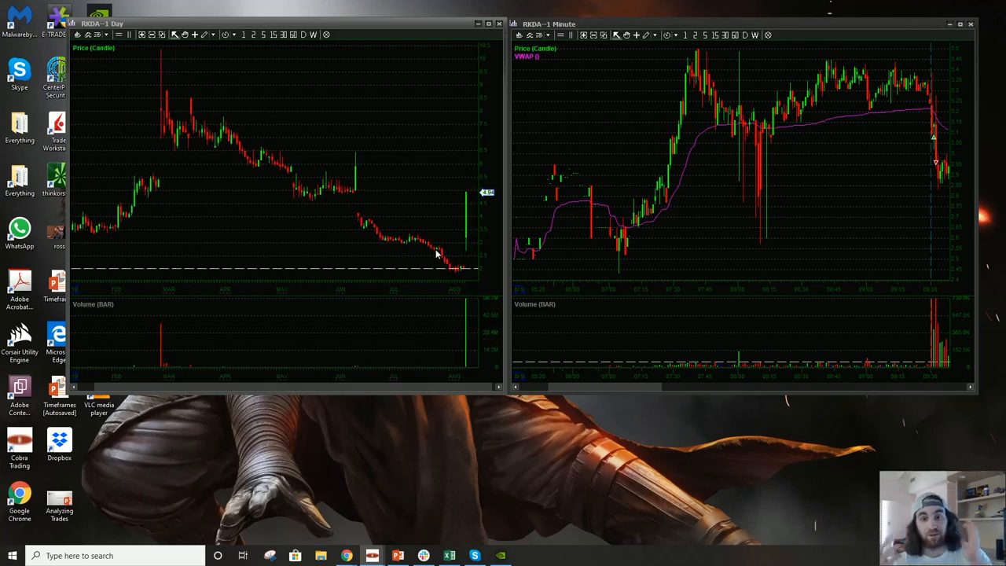
mouse_move(459, 285)
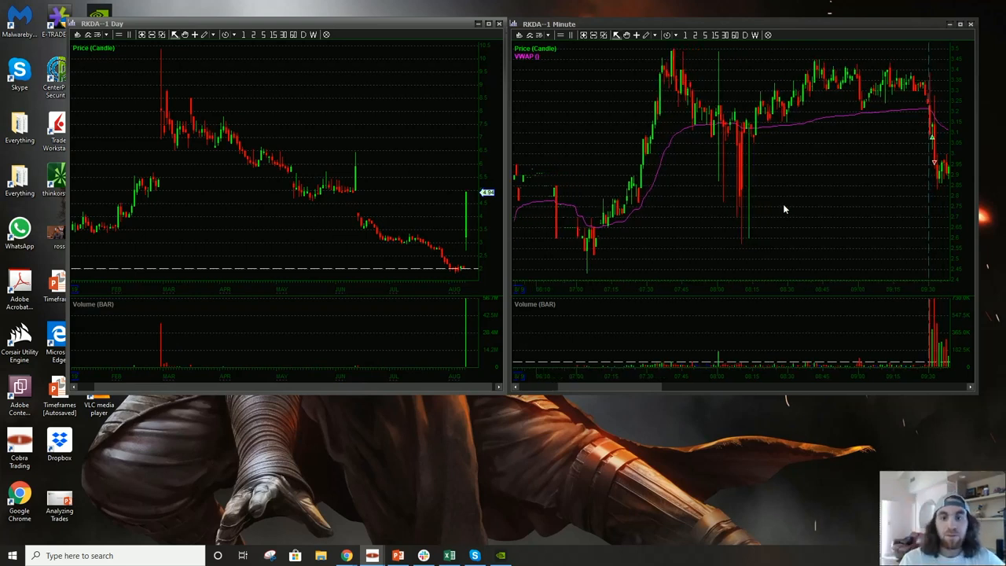
mouse_move(742, 145)
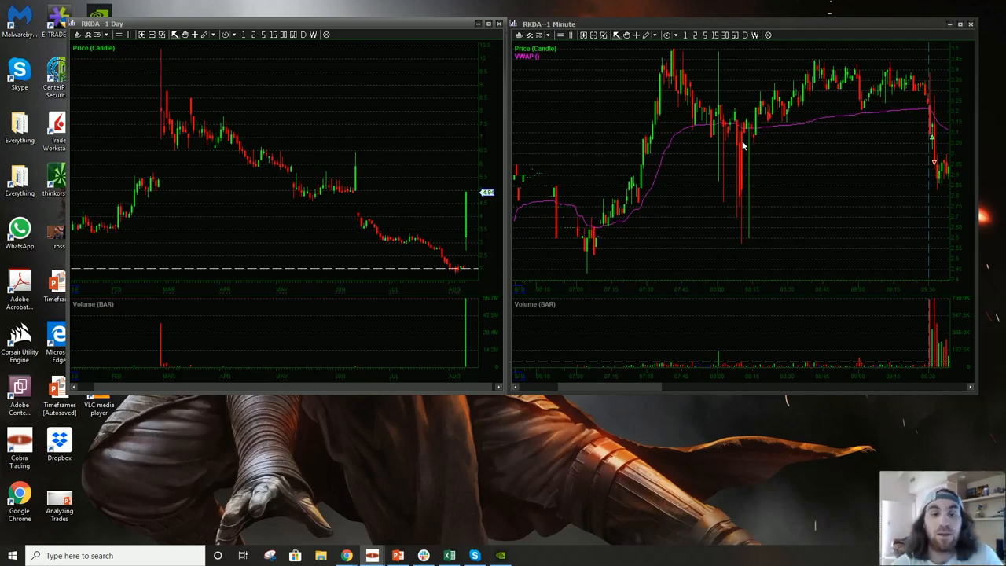
mouse_move(914, 125)
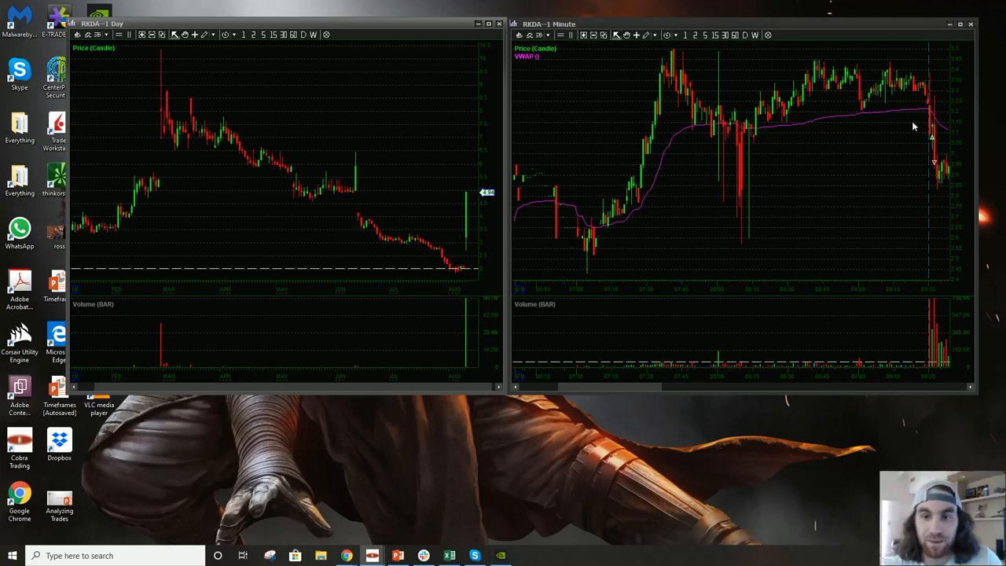
mouse_move(933, 134)
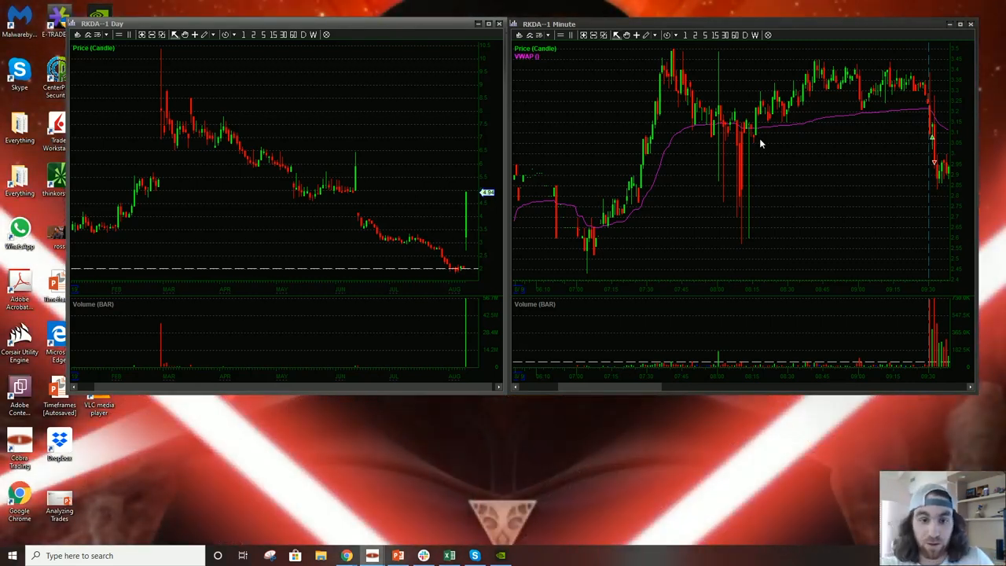
mouse_move(936, 94)
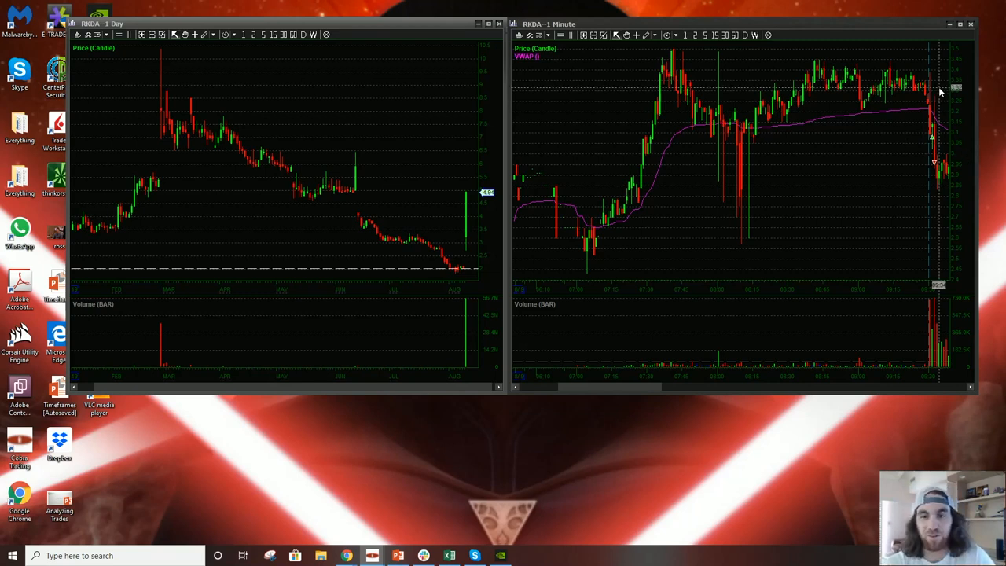
mouse_move(886, 215)
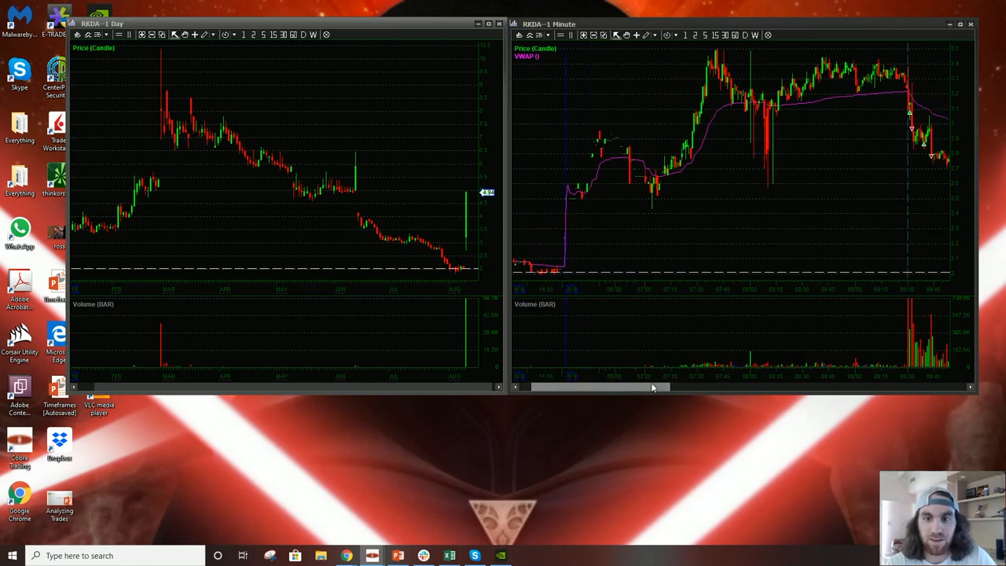
mouse_move(914, 155)
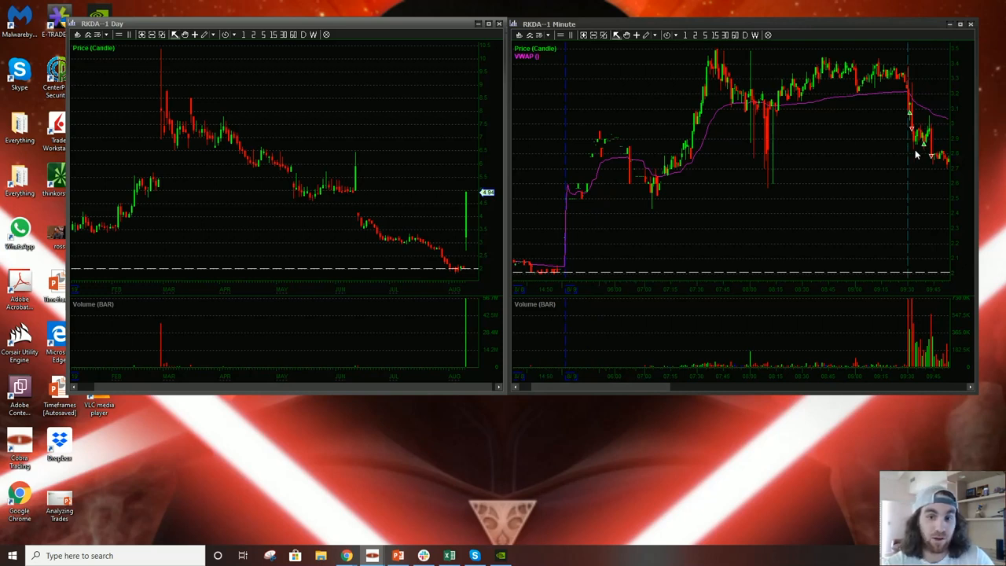
mouse_move(924, 149)
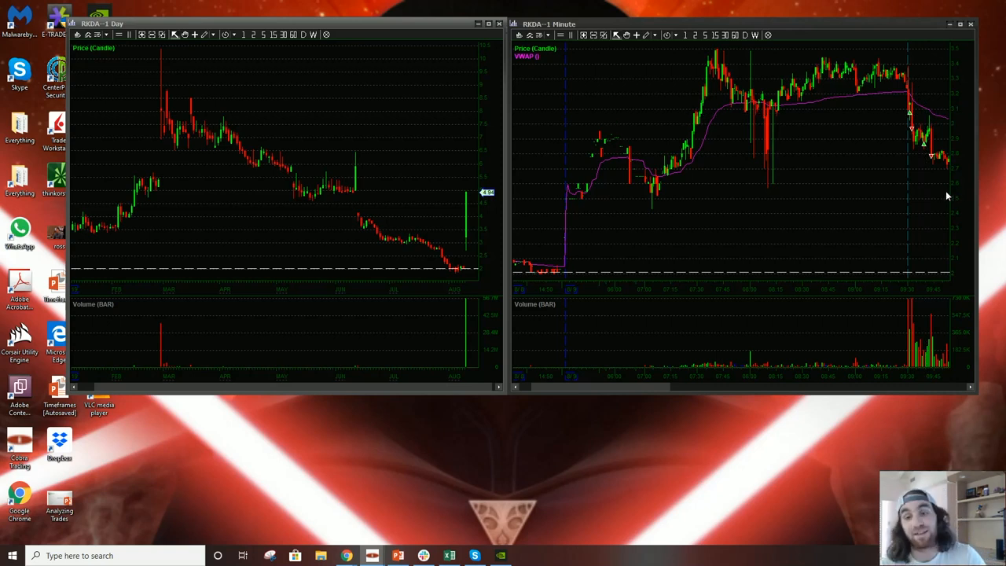
mouse_move(950, 199)
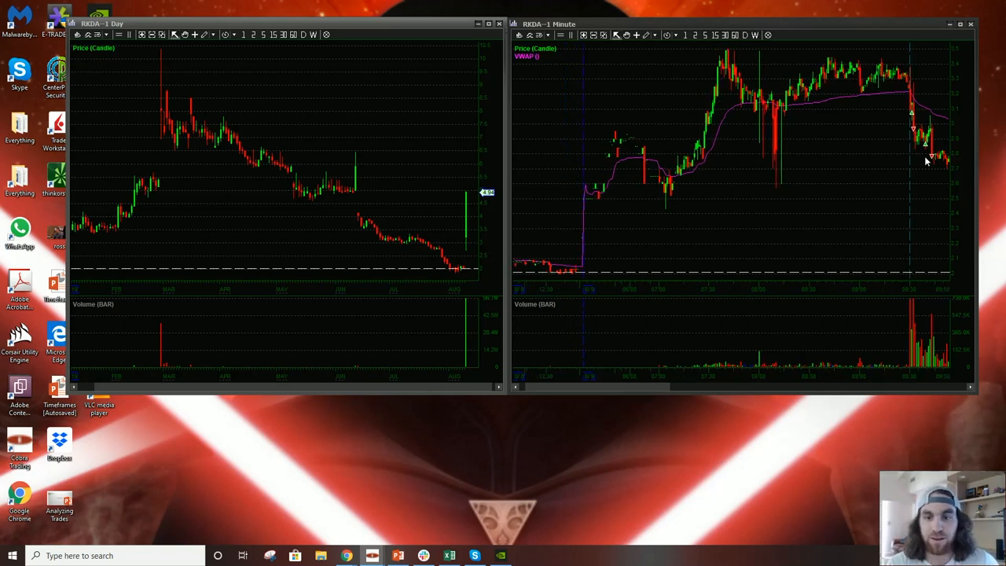
mouse_move(902, 156)
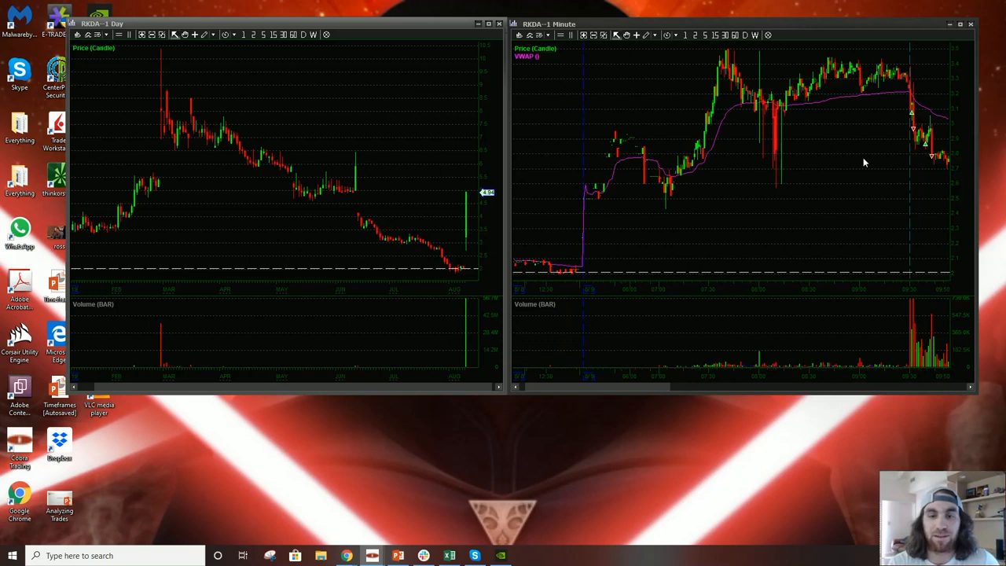
mouse_move(873, 173)
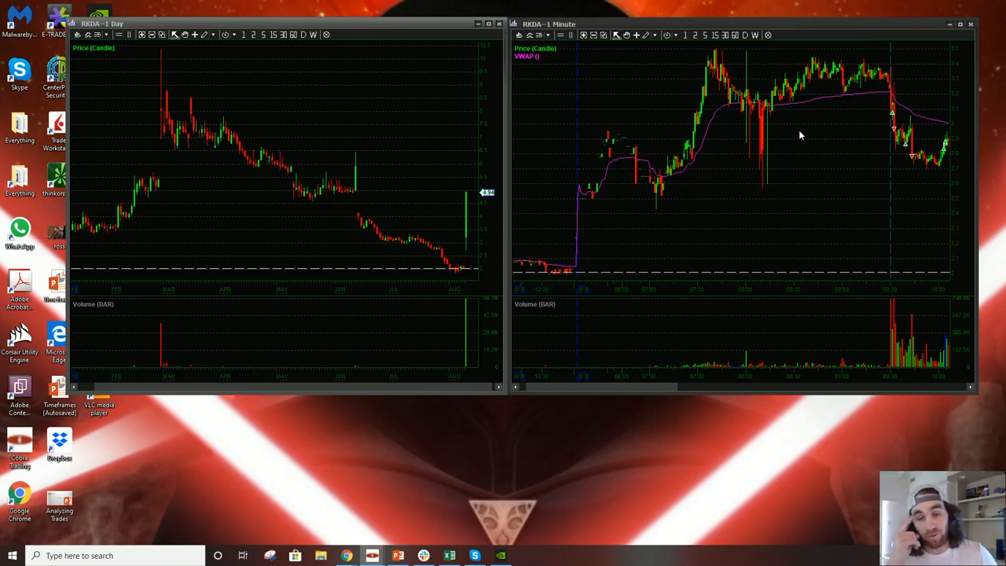
mouse_move(852, 143)
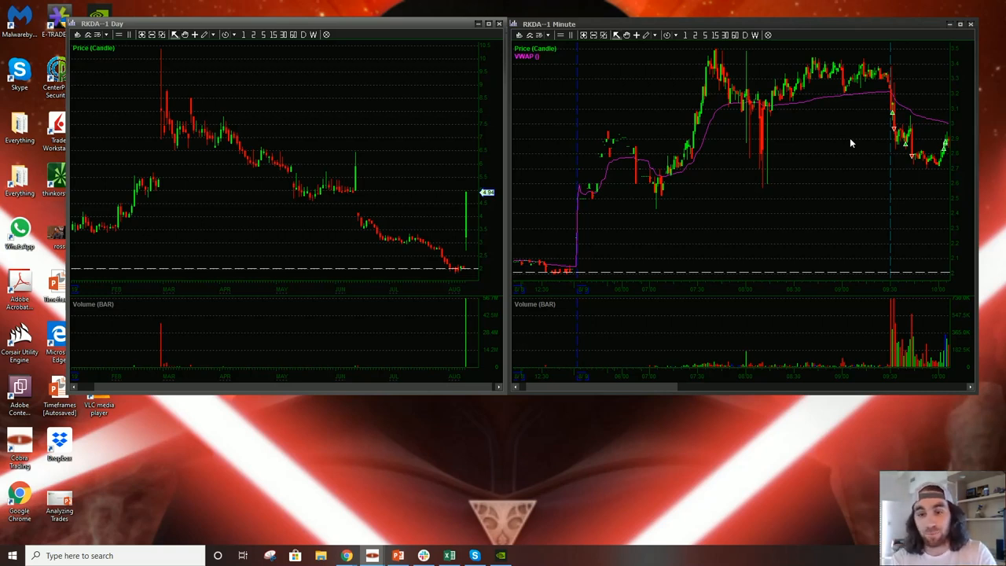
mouse_move(905, 165)
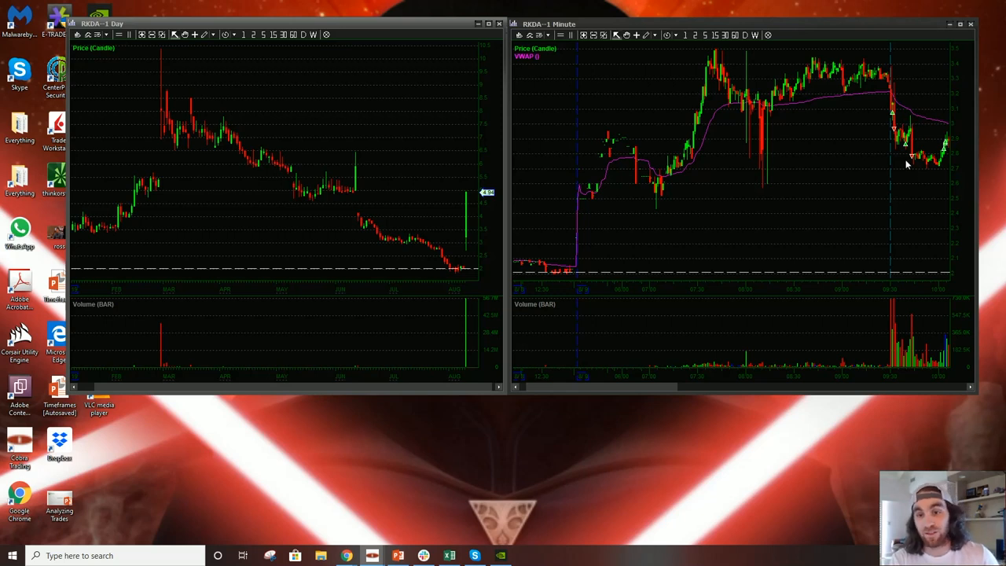
mouse_move(951, 117)
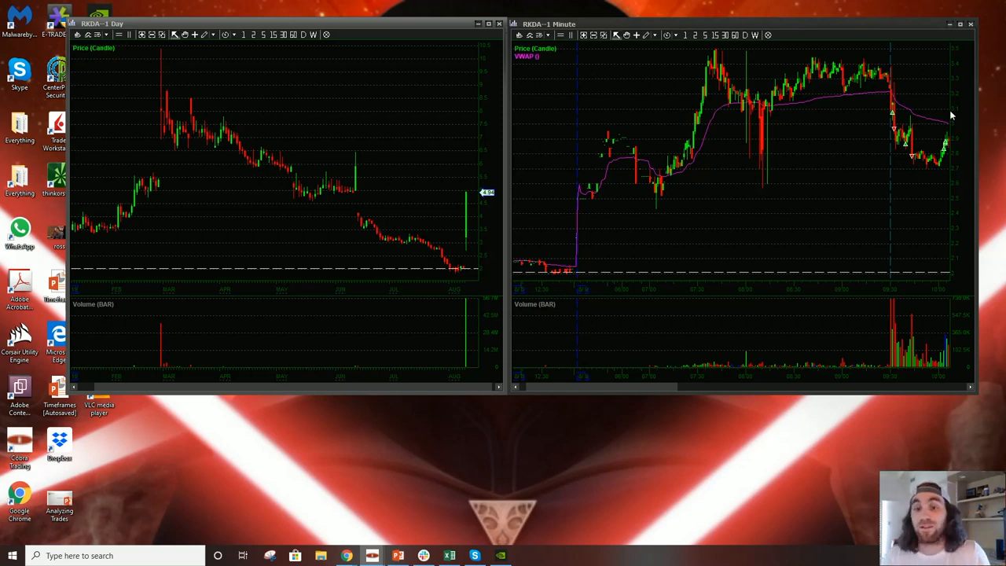
mouse_move(950, 138)
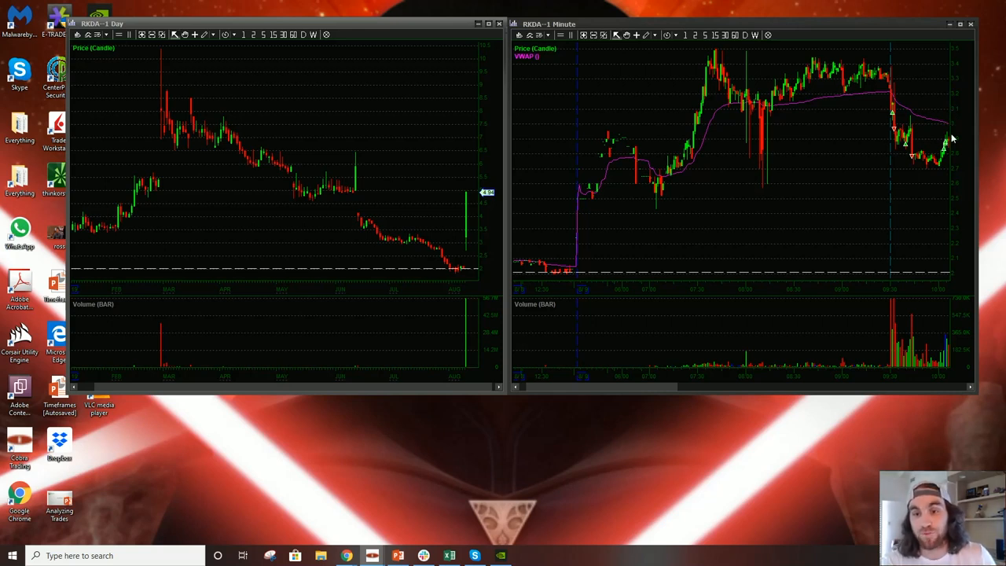
mouse_move(924, 122)
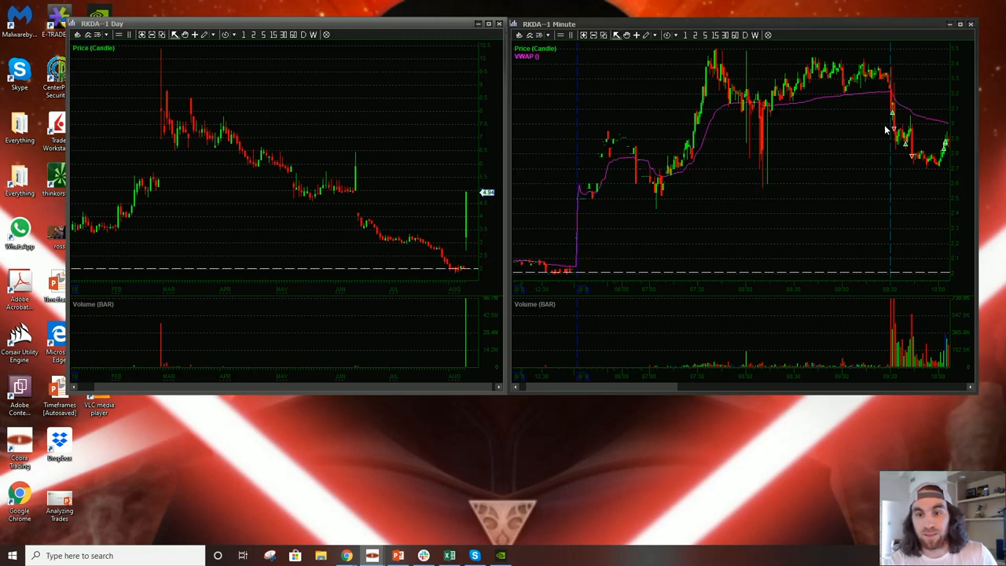
mouse_move(958, 384)
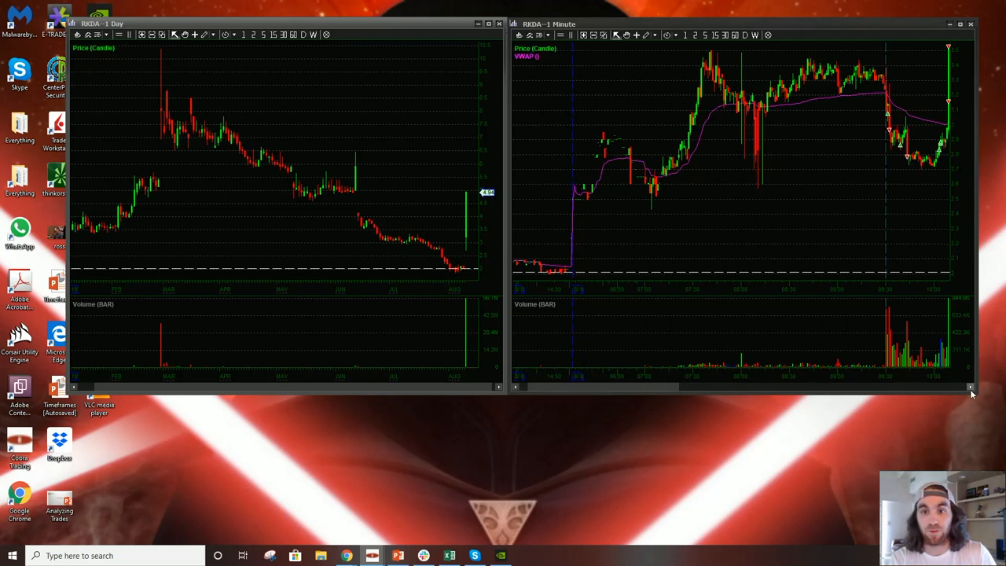
mouse_move(949, 107)
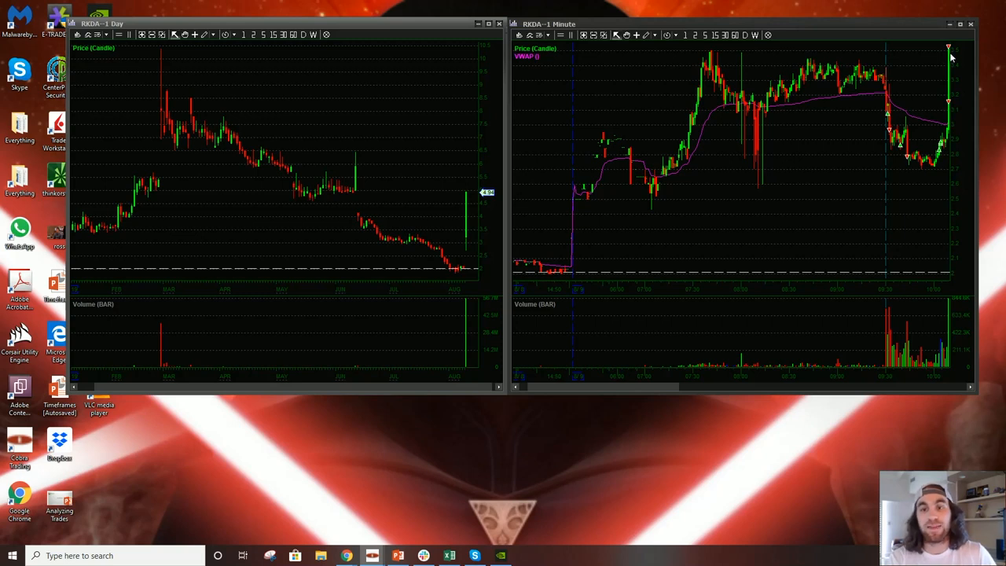
mouse_move(939, 65)
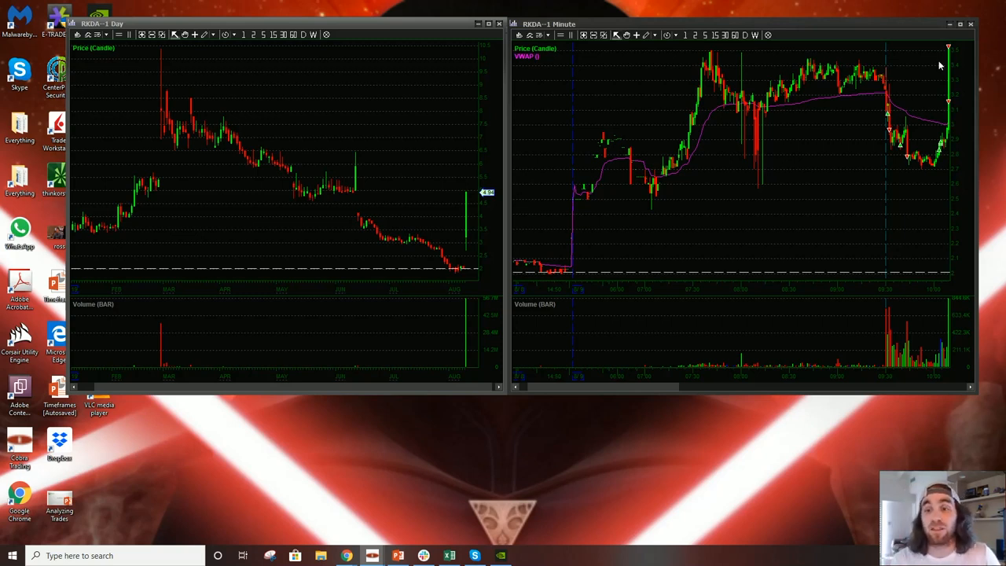
mouse_move(930, 110)
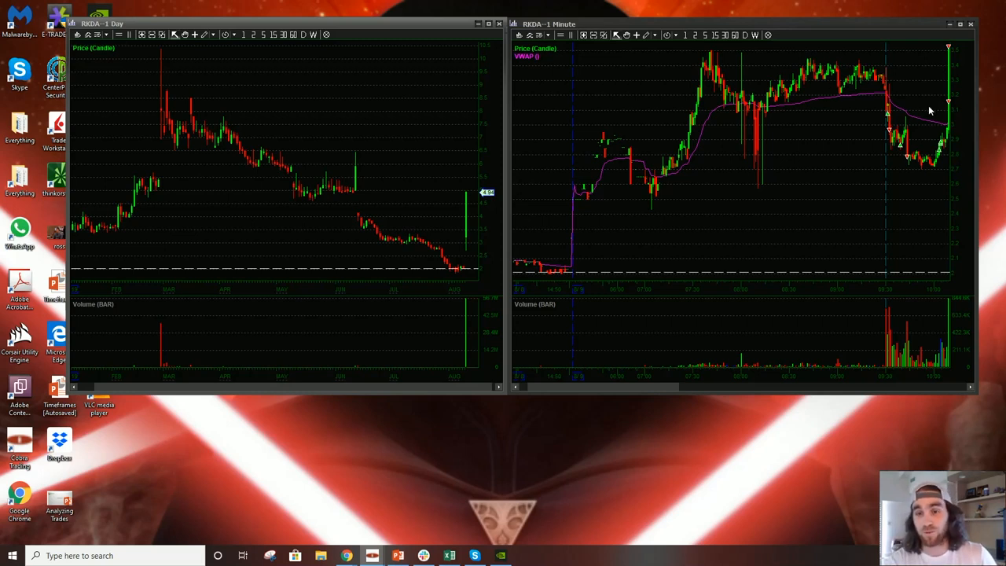
mouse_move(934, 118)
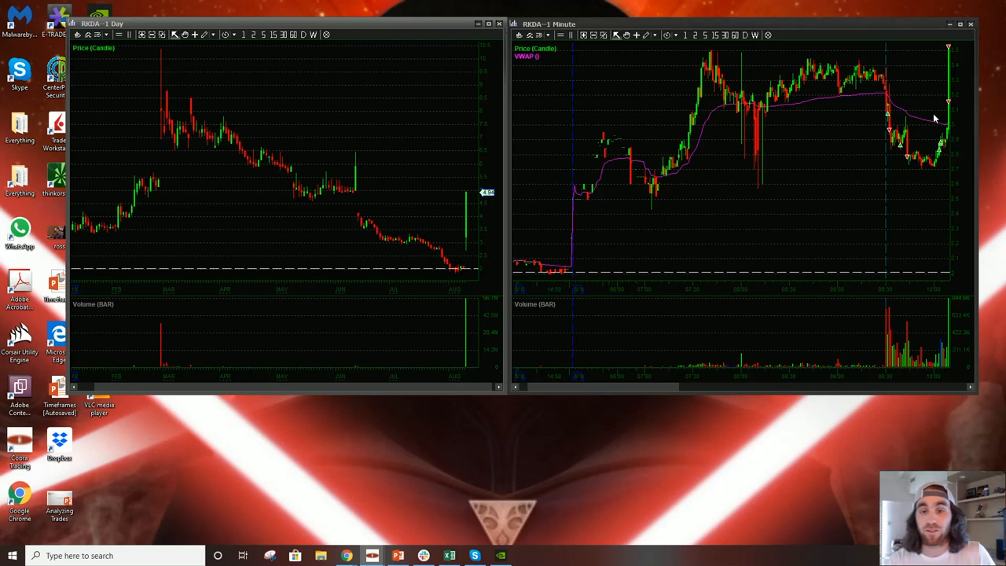
mouse_move(949, 52)
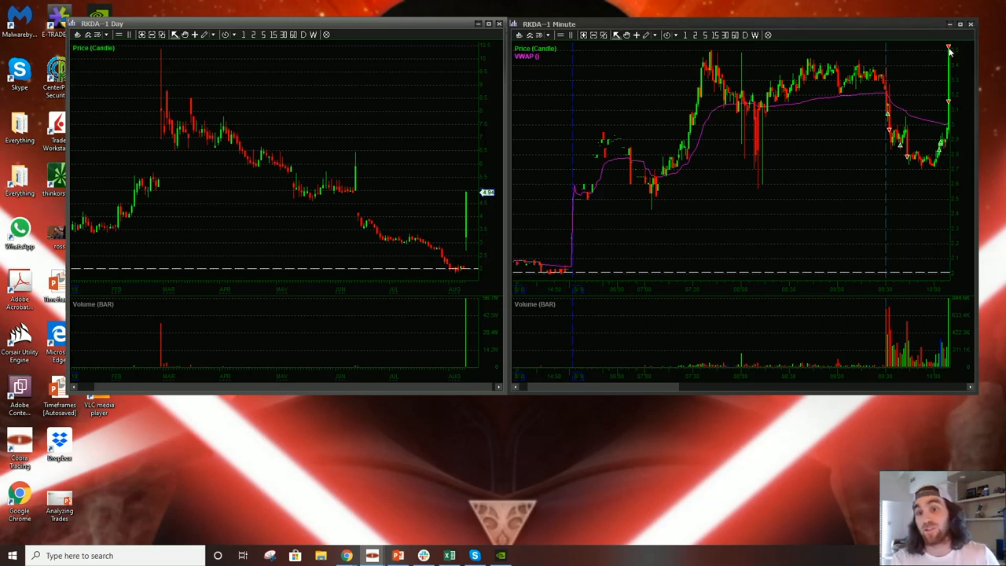
mouse_move(933, 78)
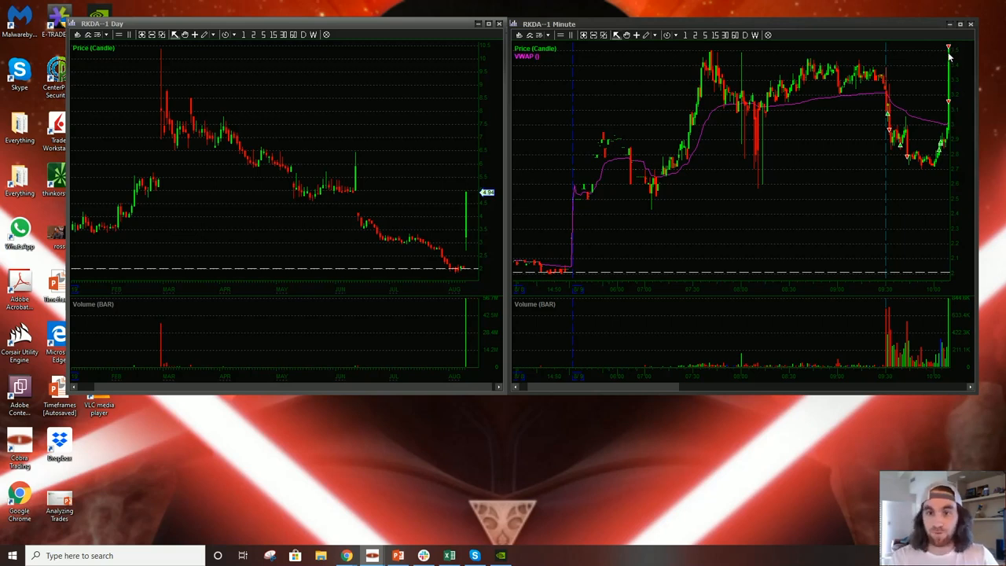
mouse_move(972, 390)
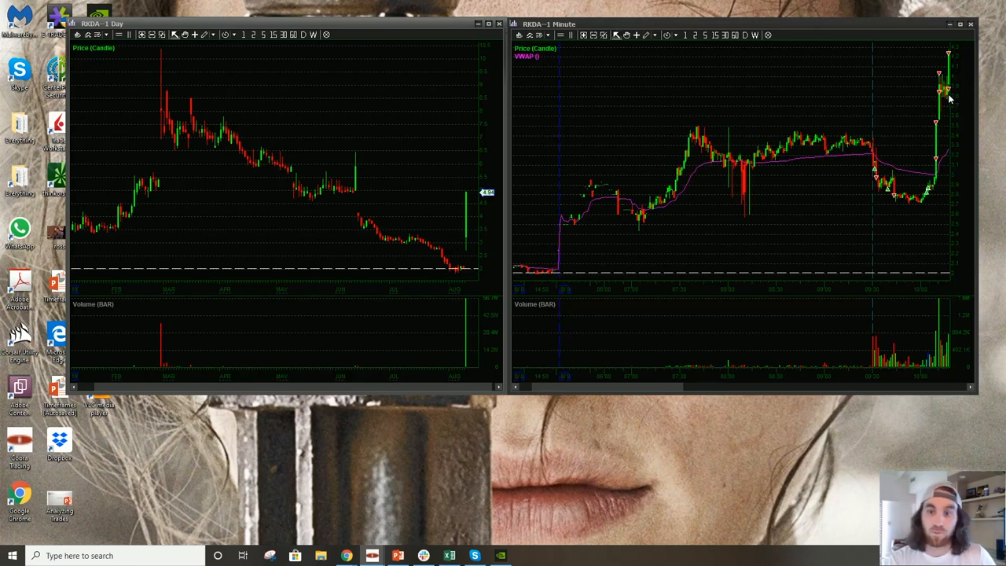
mouse_move(953, 88)
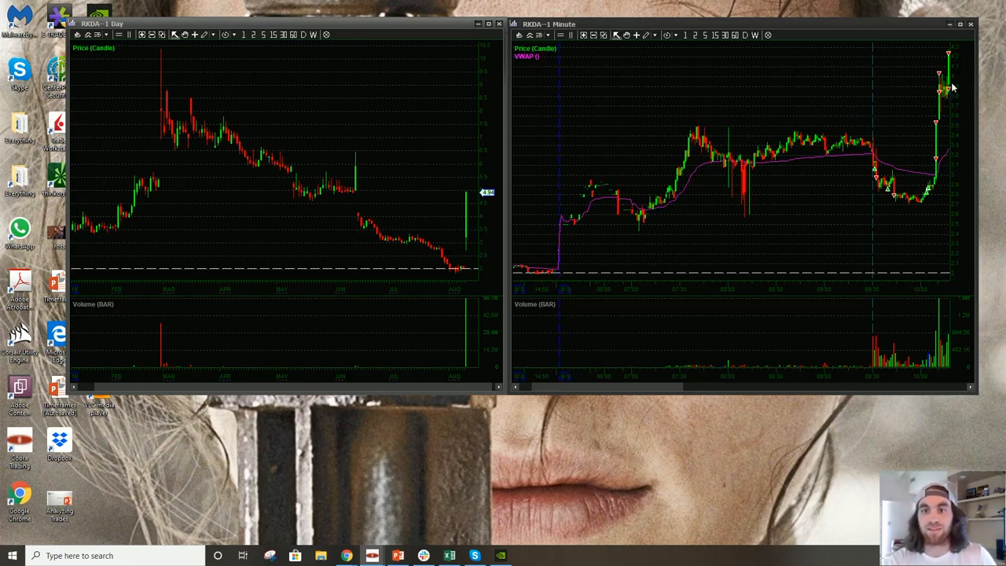
mouse_move(966, 89)
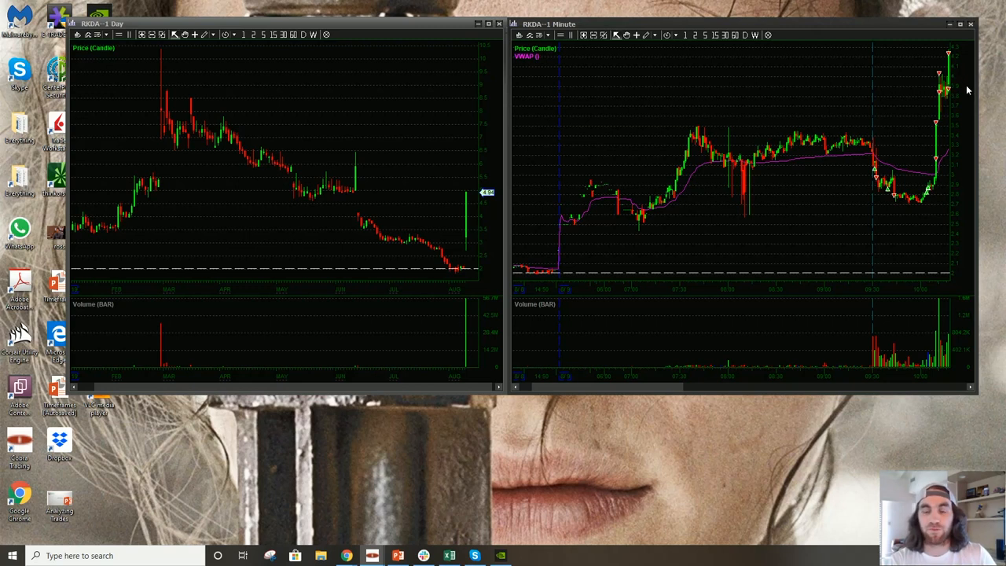
mouse_move(951, 98)
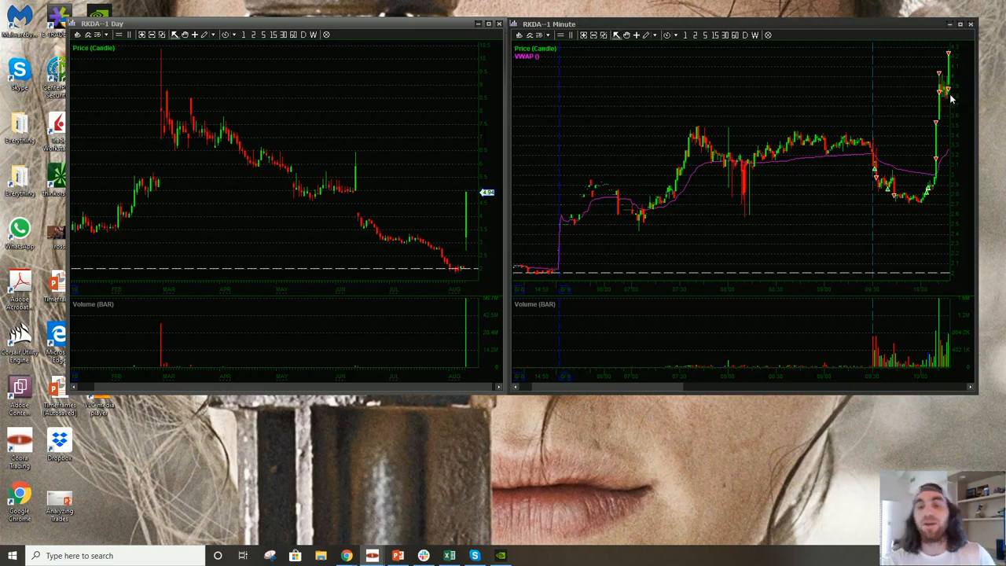
mouse_move(949, 98)
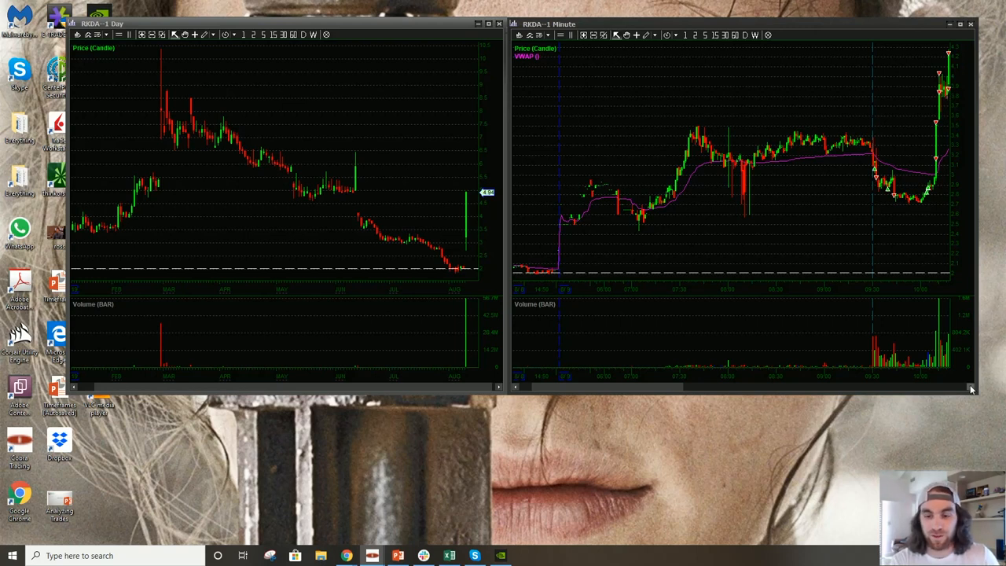
mouse_move(951, 82)
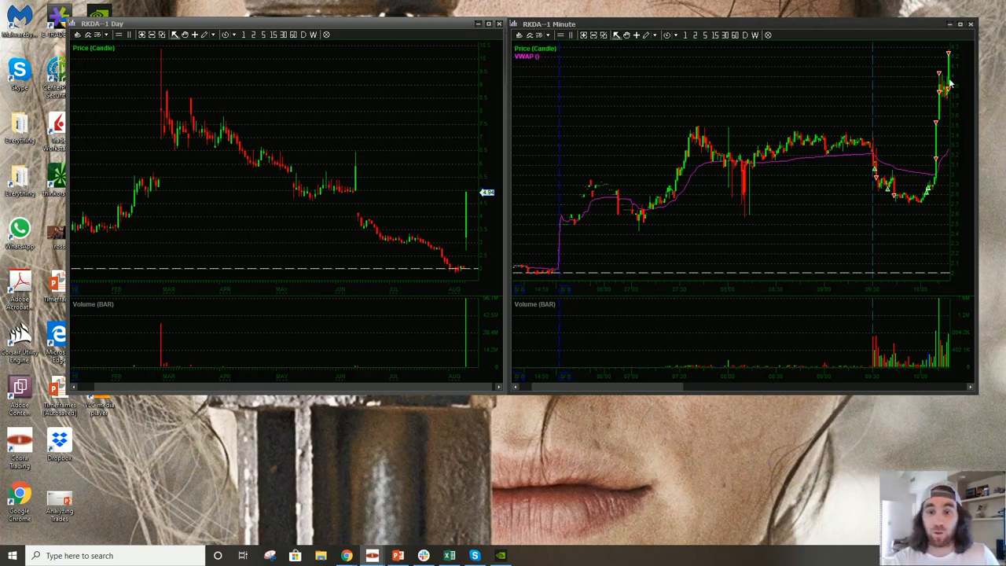
mouse_move(930, 50)
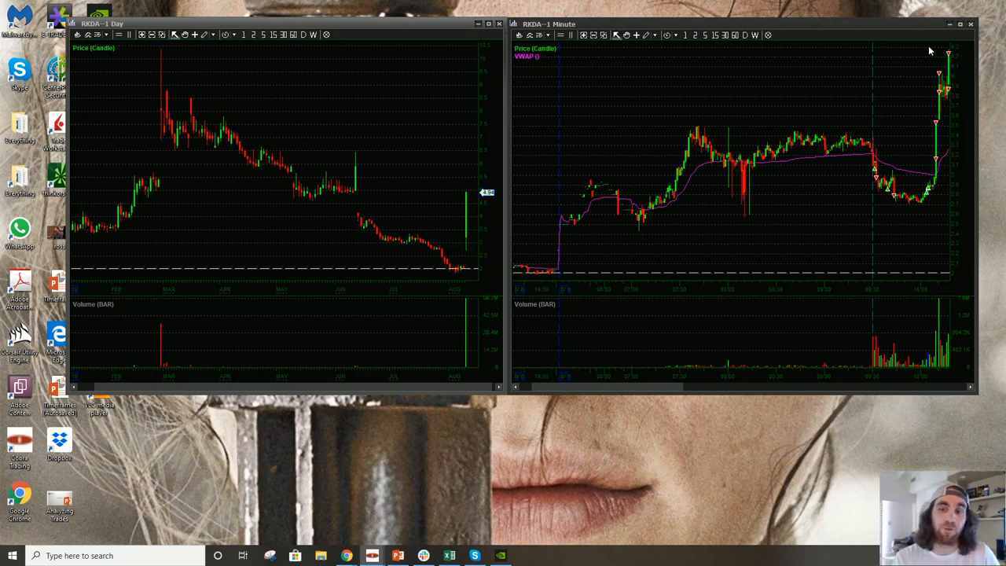
mouse_move(965, 365)
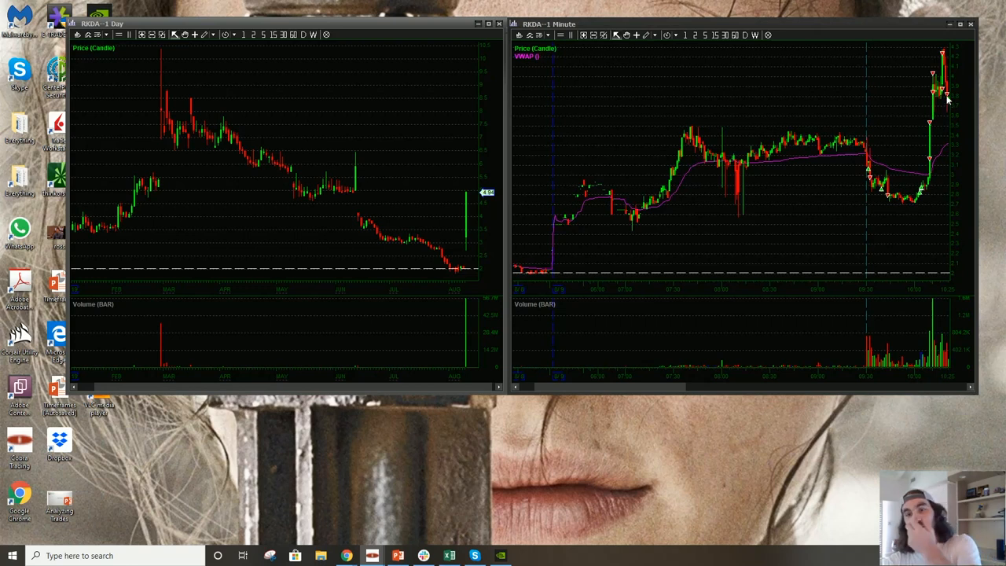
mouse_move(911, 385)
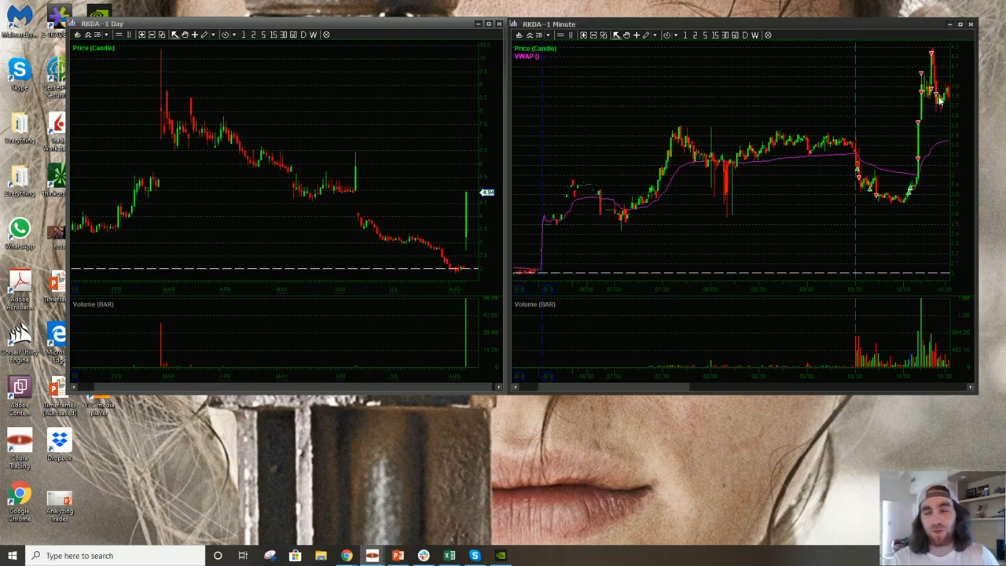
mouse_move(968, 389)
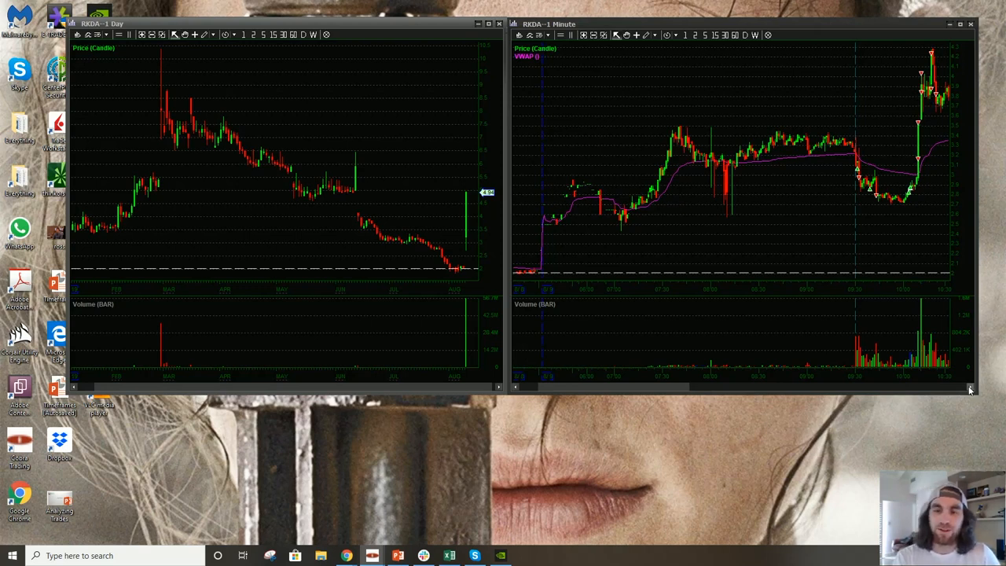